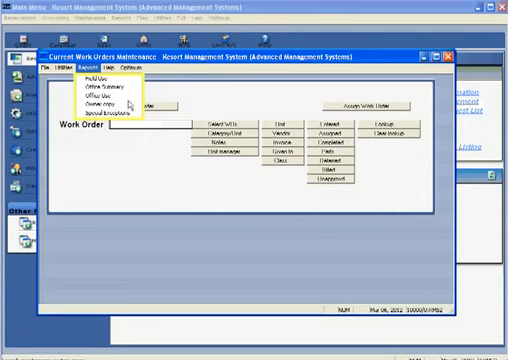
mouse_move(104, 114)
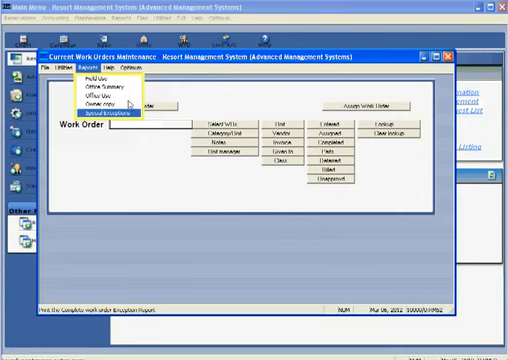